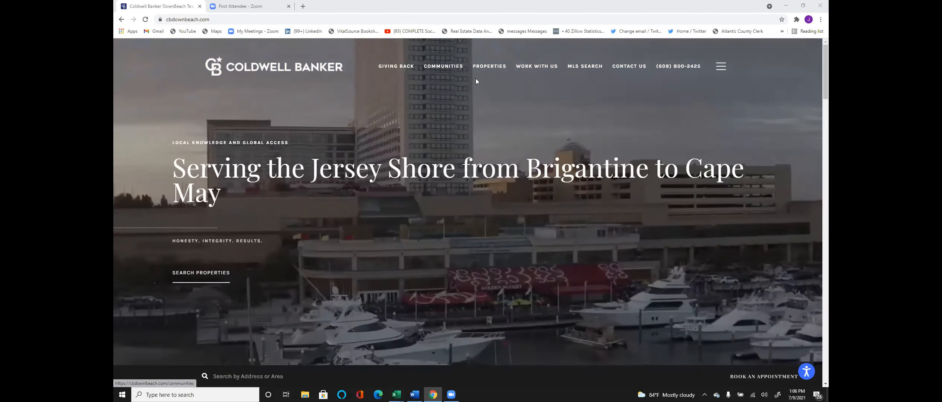
# Step: Open Communities to see the Brigantine Beach, Atlantic City, Ventnor City and Margate City guides
pyautogui.scroll(-3)
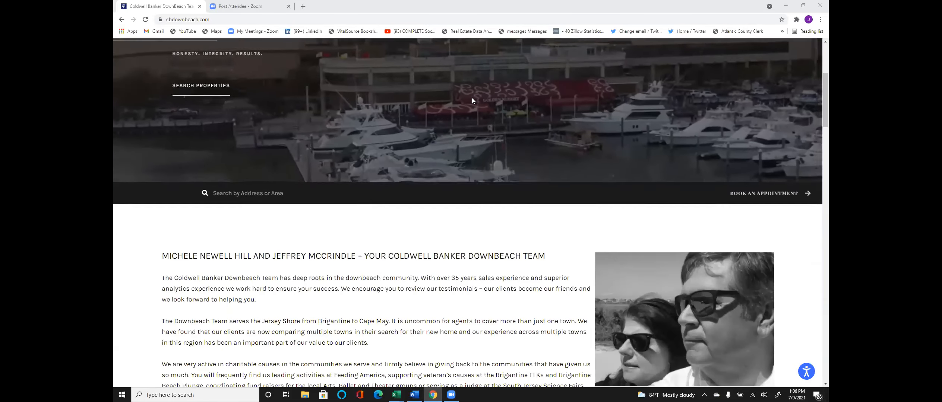
pyautogui.scroll(-3)
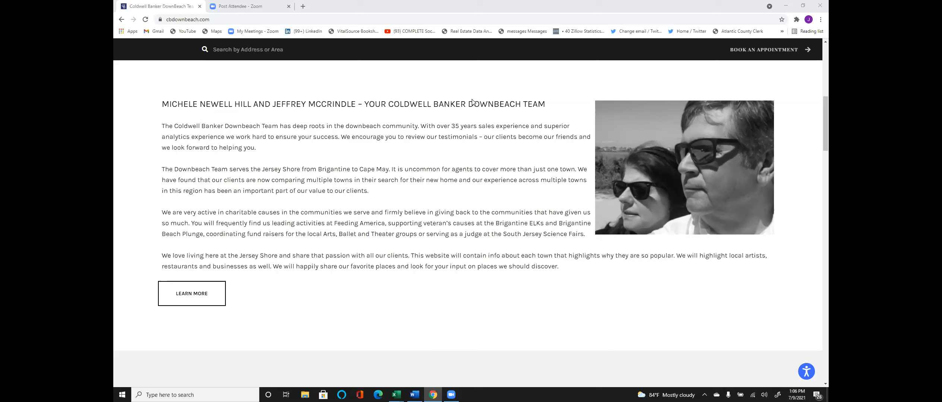
pyautogui.scroll(3)
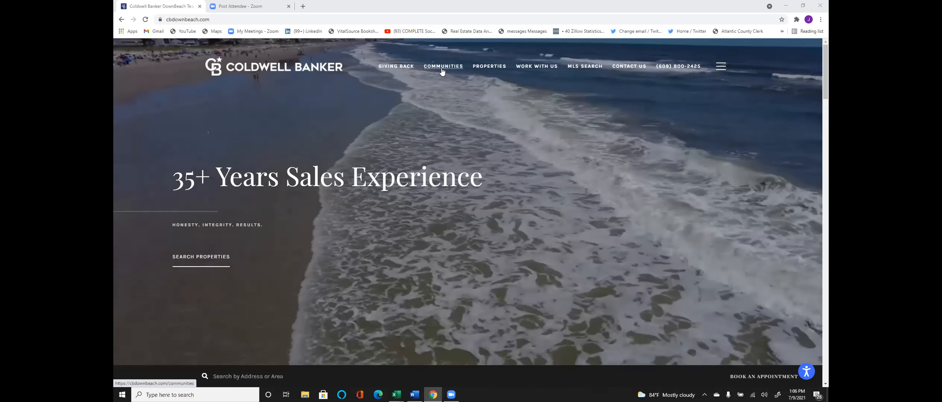
pyautogui.click(443, 67)
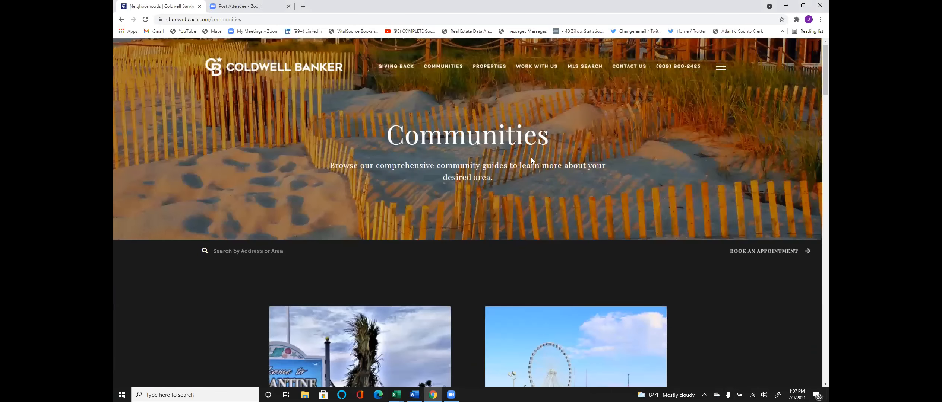
pyautogui.scroll(-3)
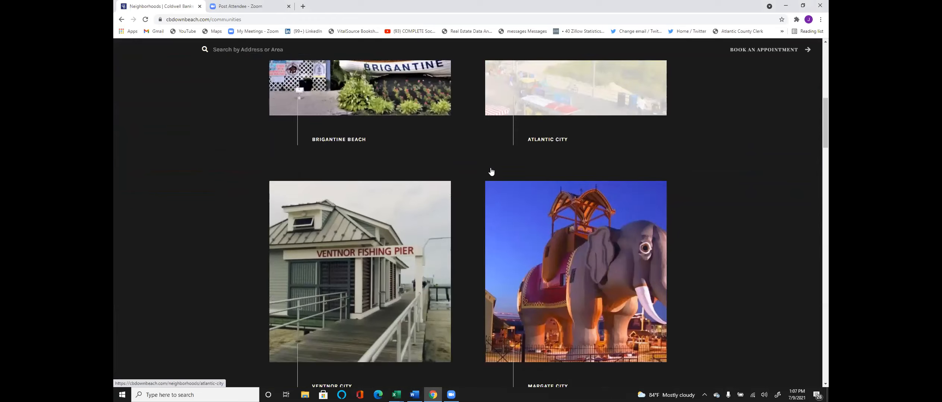
pyautogui.scroll(3)
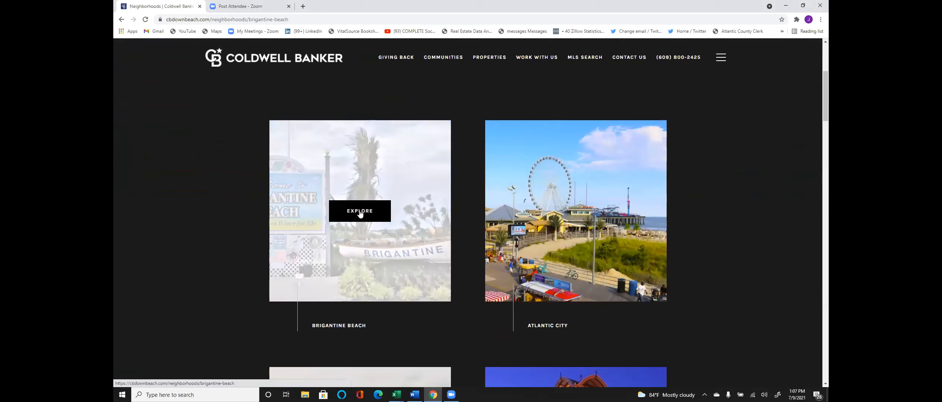
# Step: Explore the Brigantine Beach guide and scroll to its Welcome to Brigantine overview
pyautogui.click(359, 211)
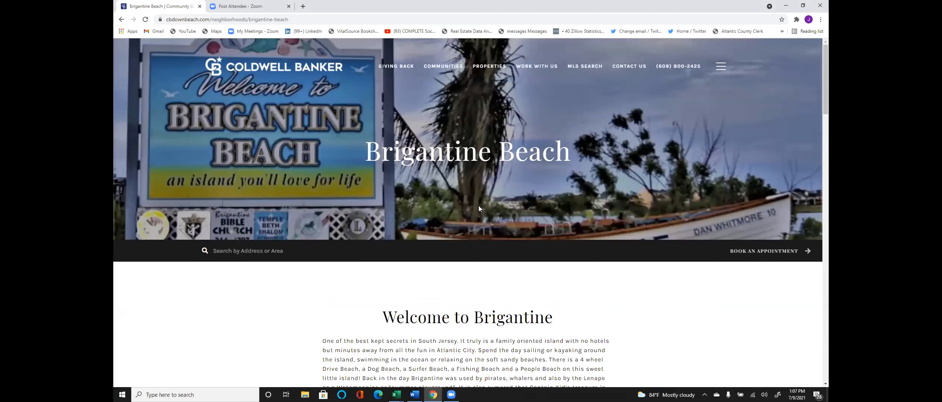
pyautogui.scroll(-3)
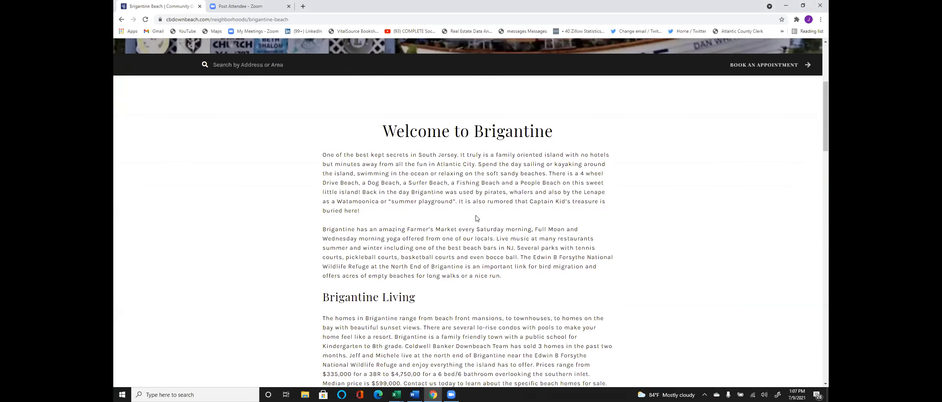
pyautogui.scroll(3)
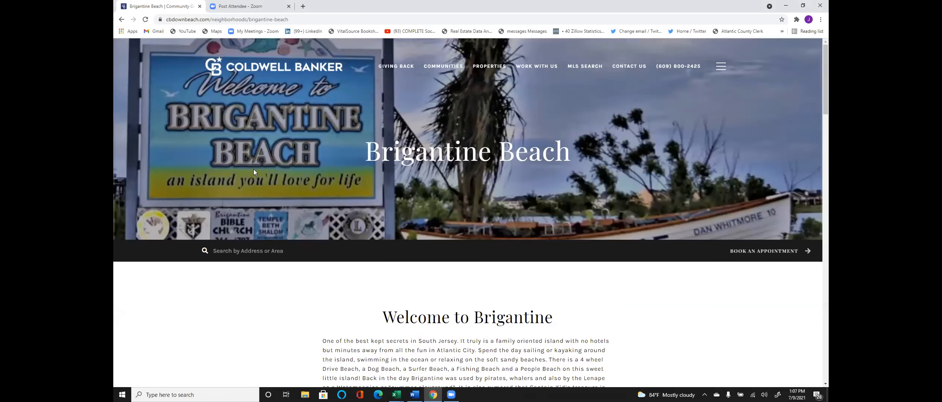
pyautogui.moveTo(293, 163)
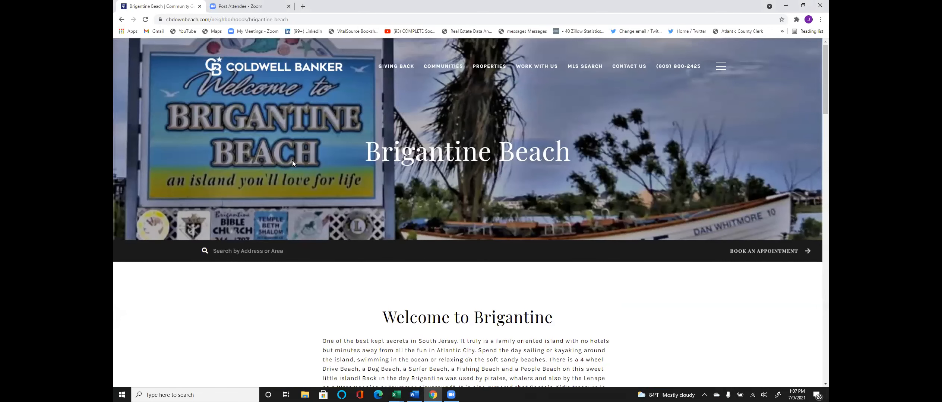
pyautogui.moveTo(298, 169)
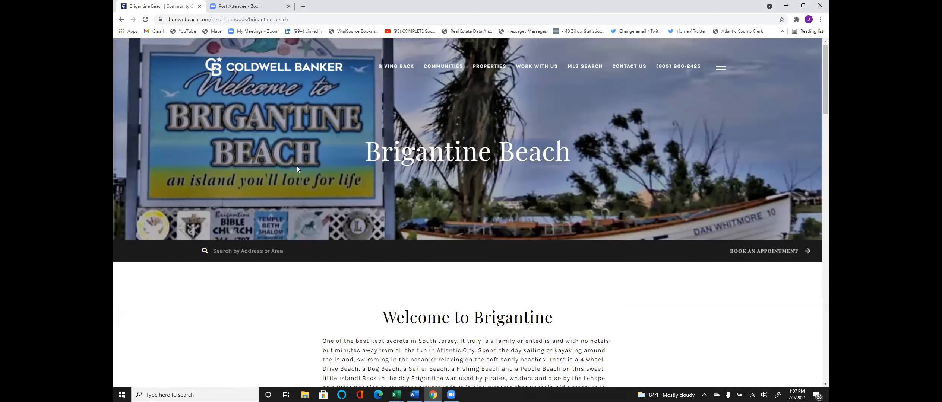
pyautogui.scroll(-3)
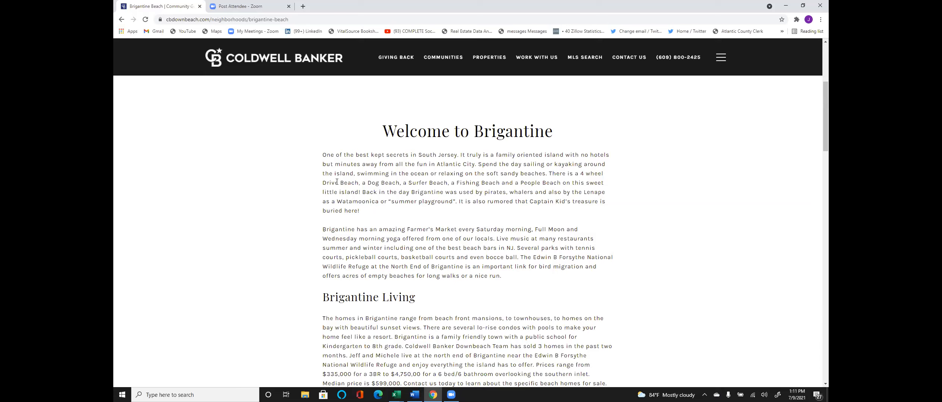
# Step: Scroll through Brigantine Living down to the Search All Homes button
pyautogui.scroll(-3)
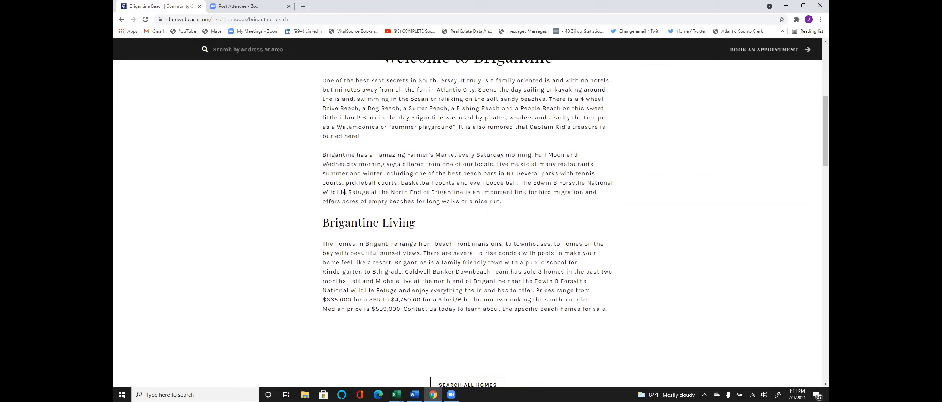
pyautogui.scroll(-3)
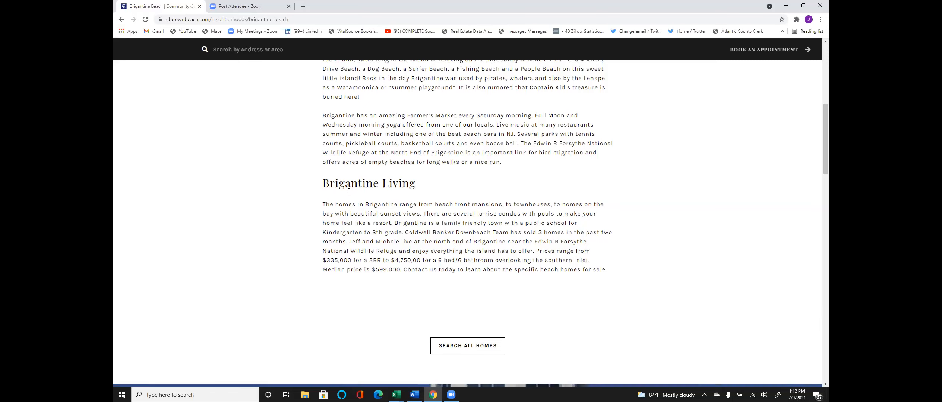
pyautogui.scroll(-3)
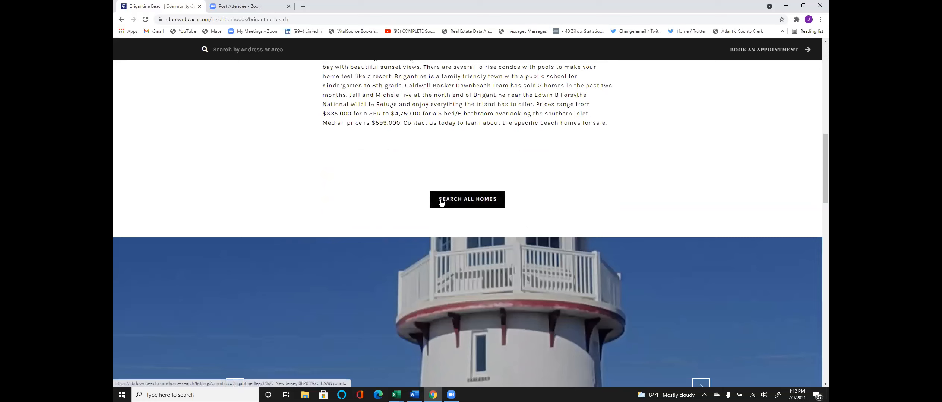
# Step: Load the 46 Brigantine Beach, NJ 08203 listings and open the price range dropdown
pyautogui.click(468, 199)
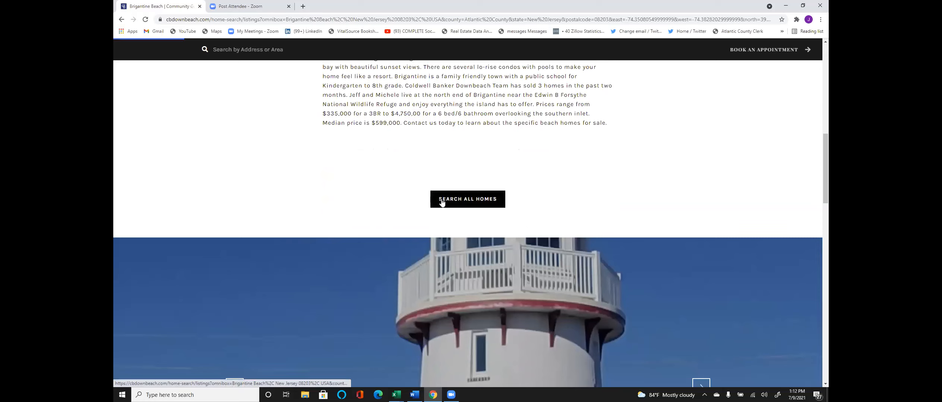
pyautogui.click(467, 199)
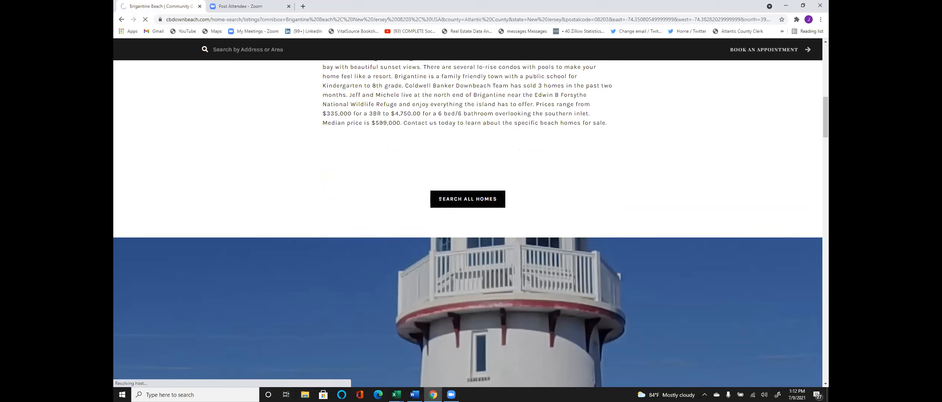
pyautogui.click(468, 199)
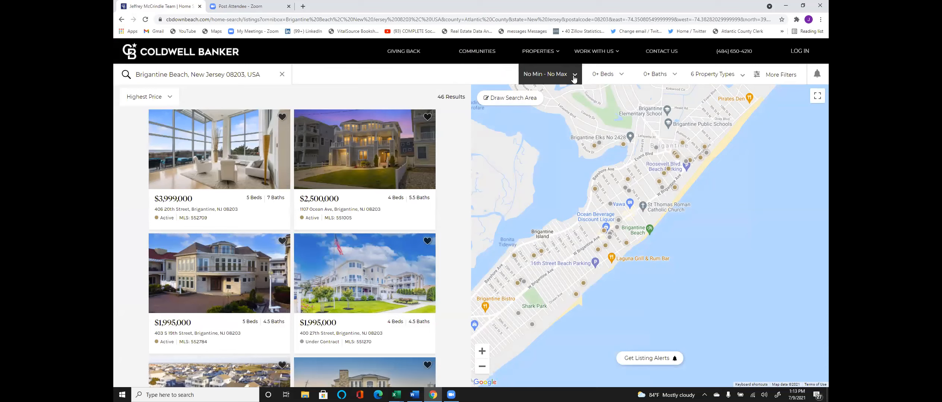
pyautogui.click(550, 74)
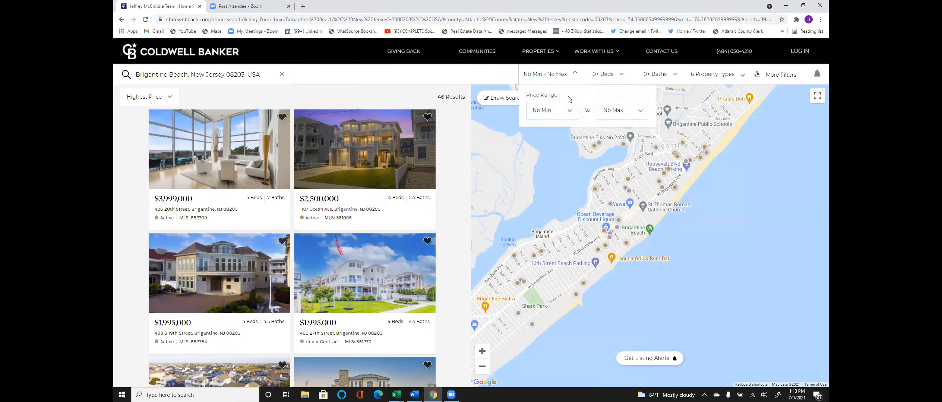
# Step: Set the price range to $600,000 minimum and $800,000 maximum, leaving 8 homes
pyautogui.click(552, 110)
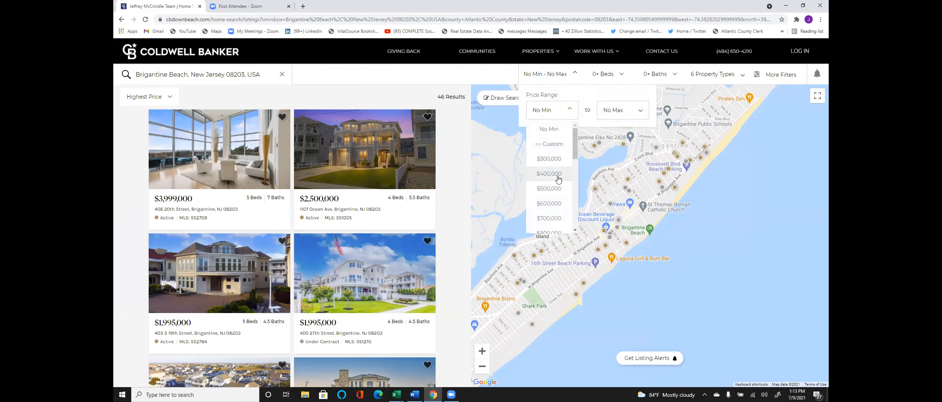
pyautogui.click(548, 204)
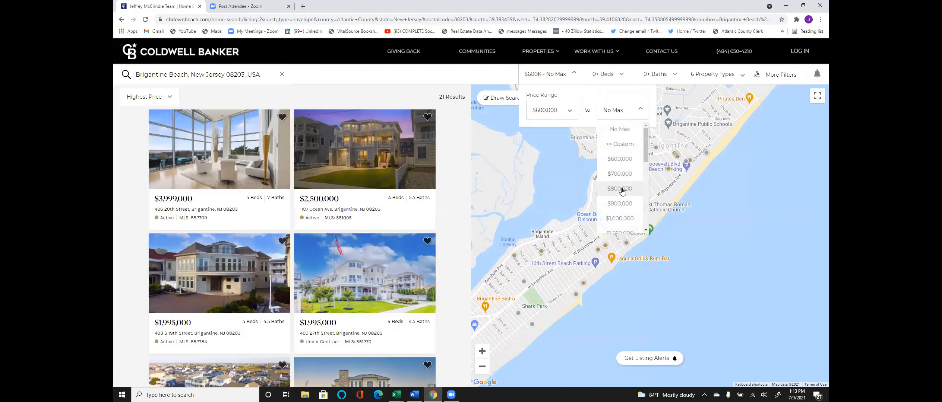
pyautogui.click(619, 189)
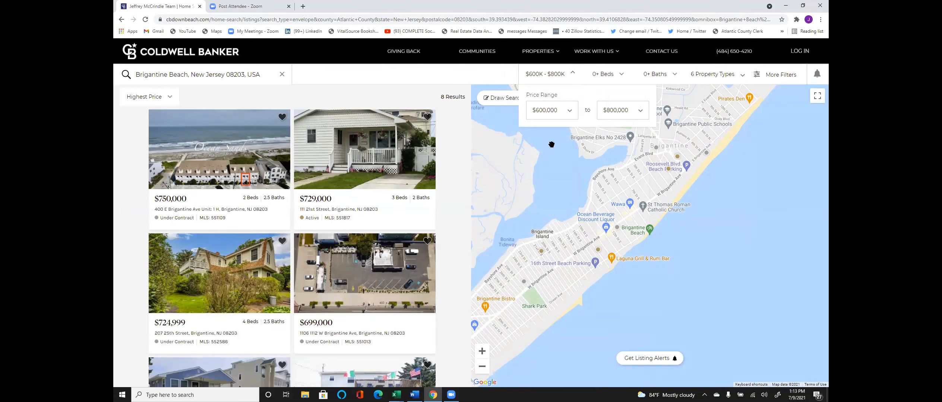
pyautogui.moveTo(629, 157)
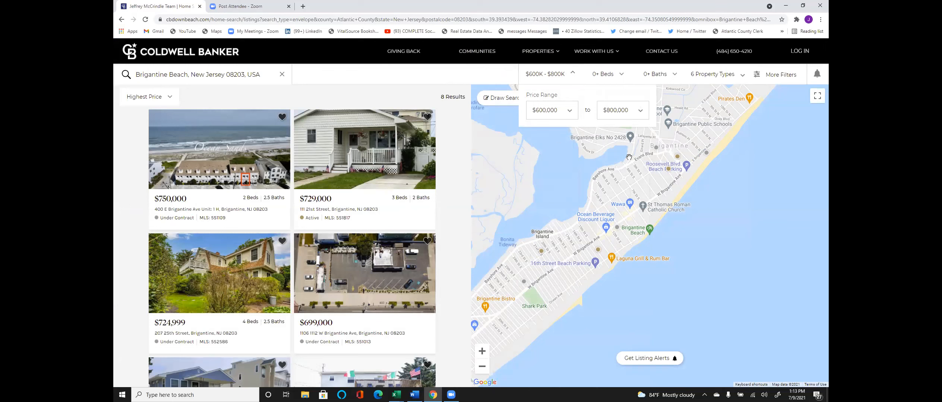
pyautogui.moveTo(723, 171)
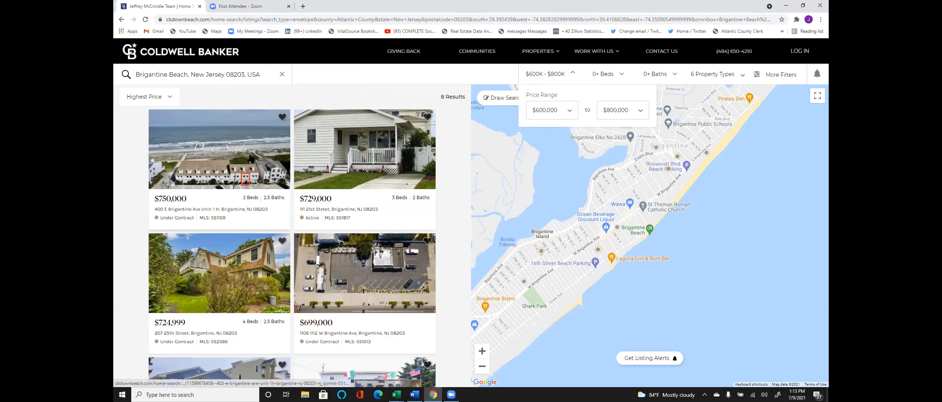
pyautogui.moveTo(239, 167)
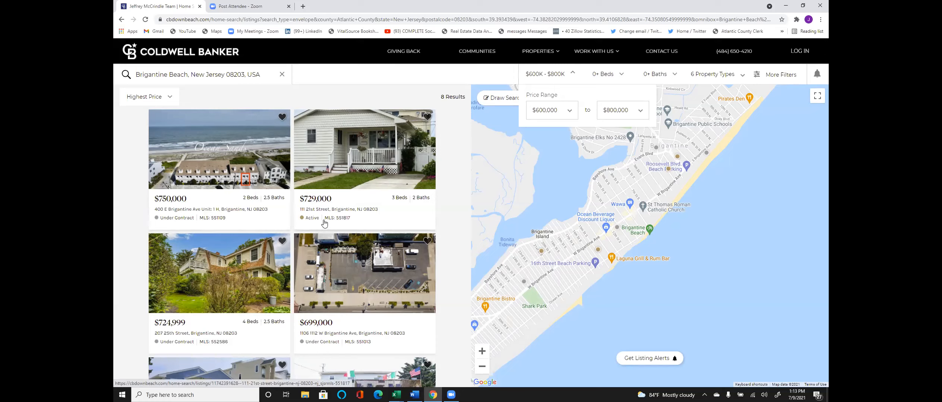
pyautogui.moveTo(361, 170)
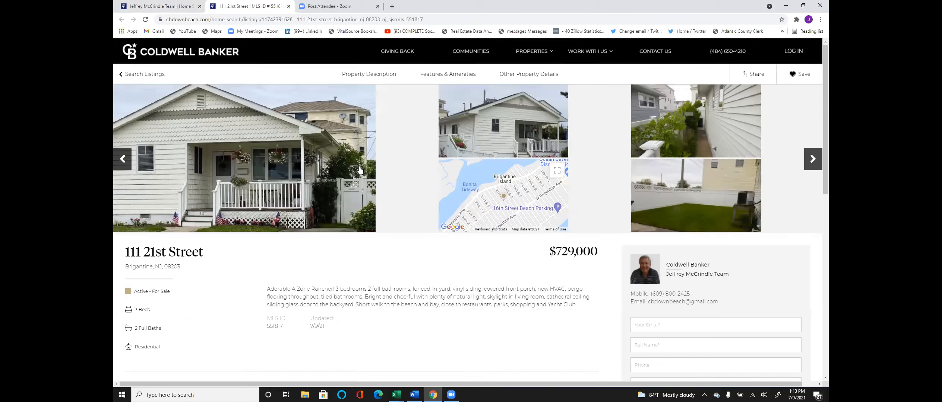
pyautogui.moveTo(362, 148)
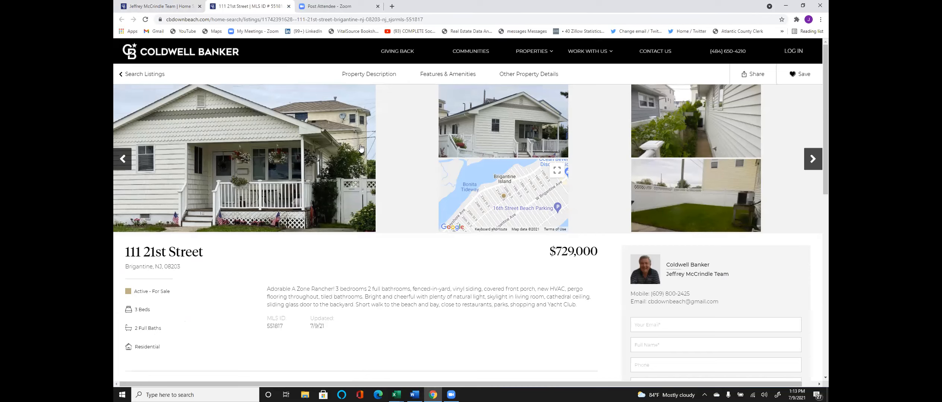
pyautogui.moveTo(392, 120)
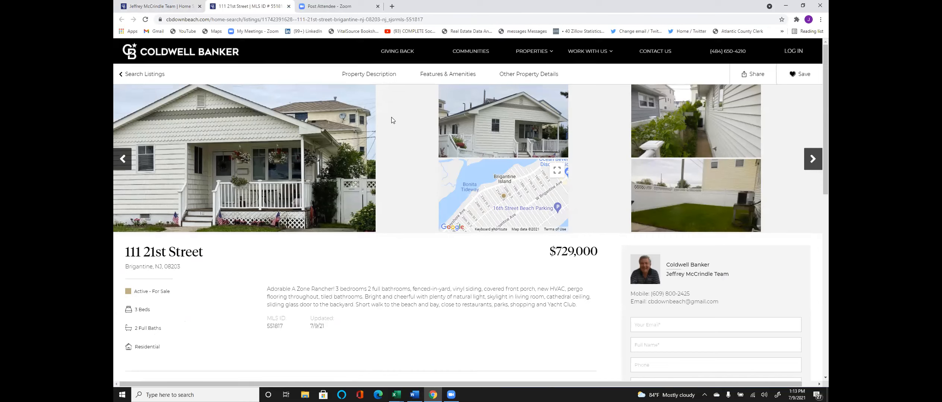
pyautogui.moveTo(407, 108)
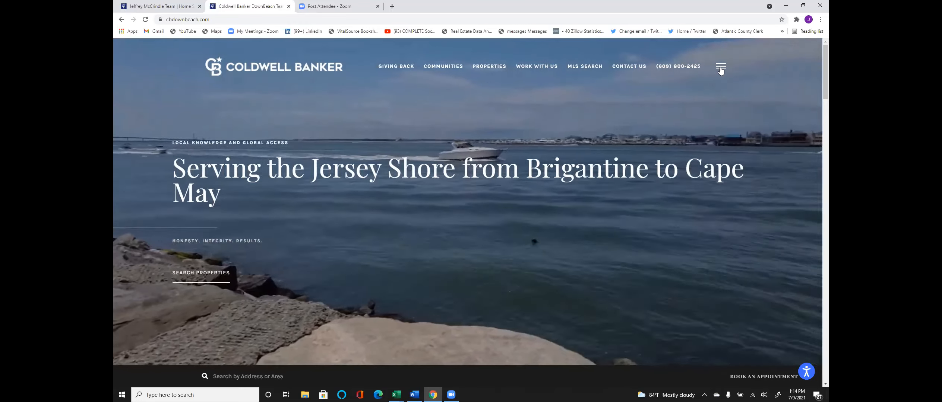
# Step: Open the home page's hamburger menu listing Communities, Properties, MLS Search and Videos
pyautogui.click(721, 67)
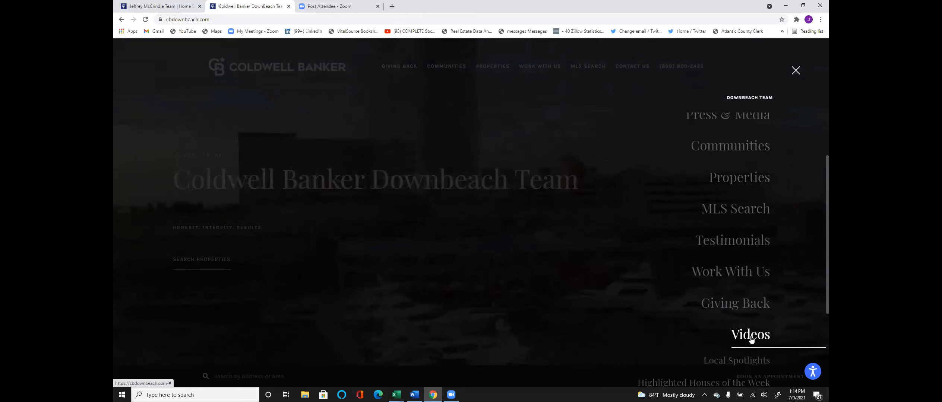
pyautogui.moveTo(725, 352)
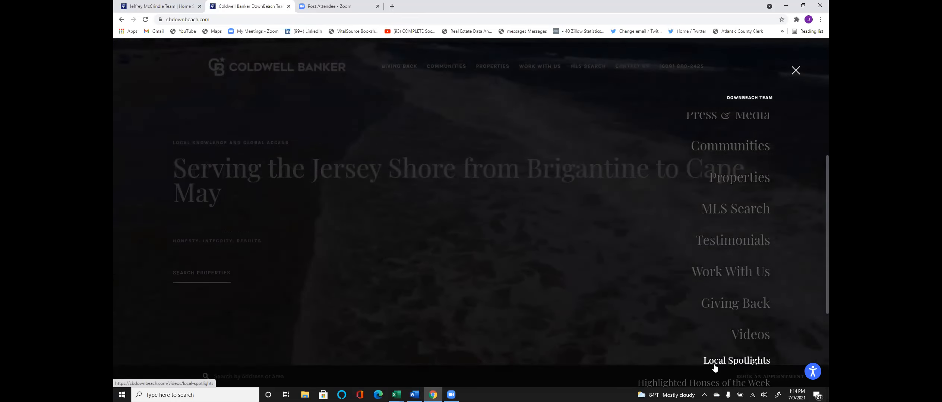
# Step: Open Local Spotlights under Videos and scroll to clips like Downbeach Deli and Casale al Mare
pyautogui.click(736, 360)
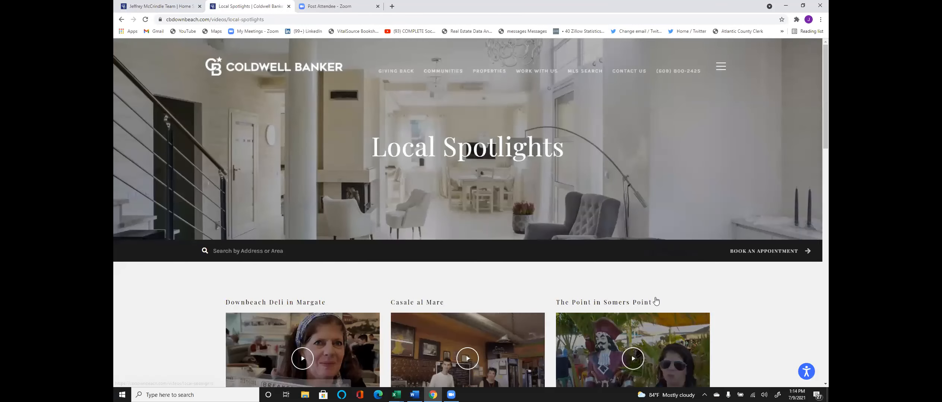
pyautogui.scroll(-3)
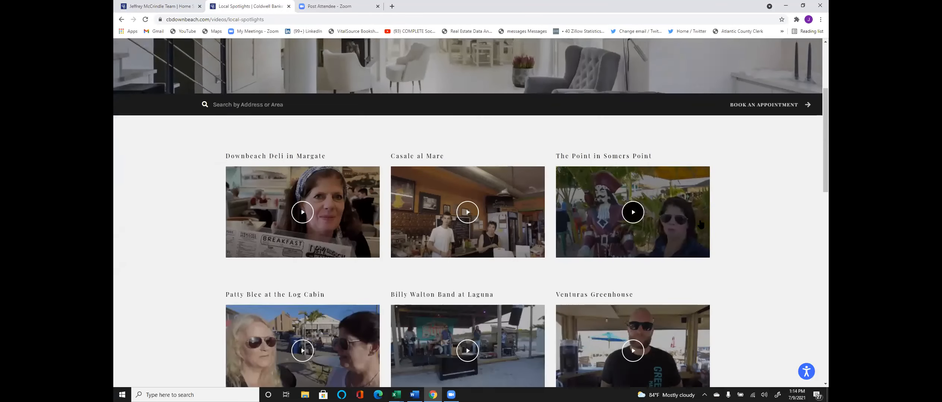
pyautogui.scroll(-3)
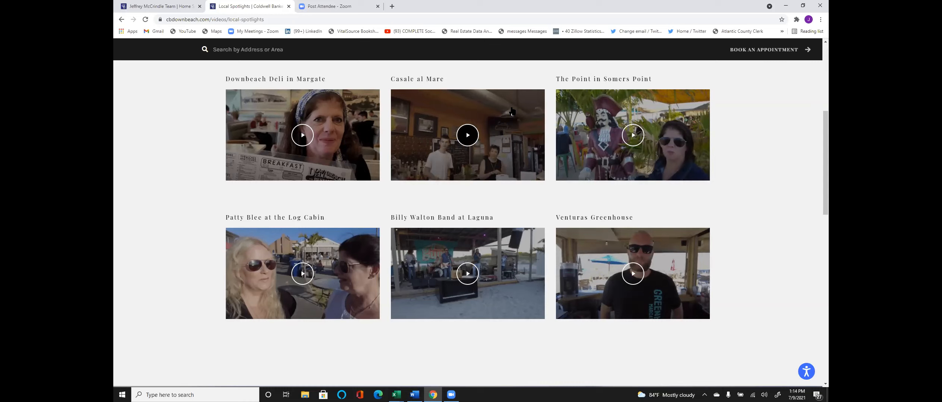
pyautogui.moveTo(528, 188)
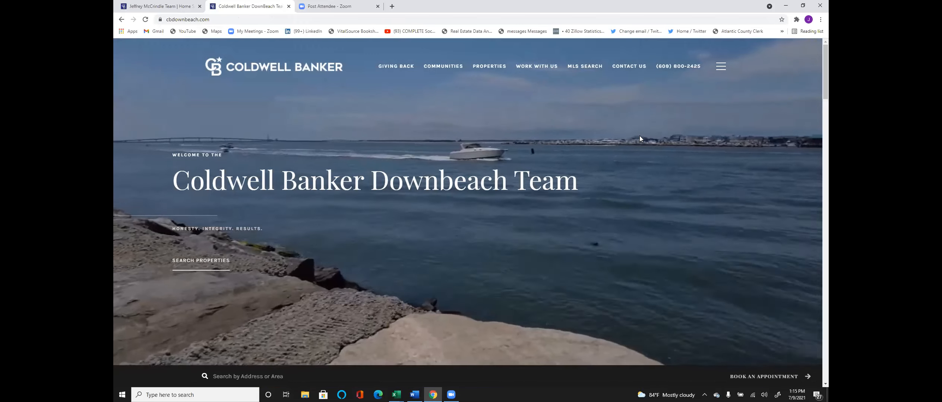
pyautogui.scroll(-3)
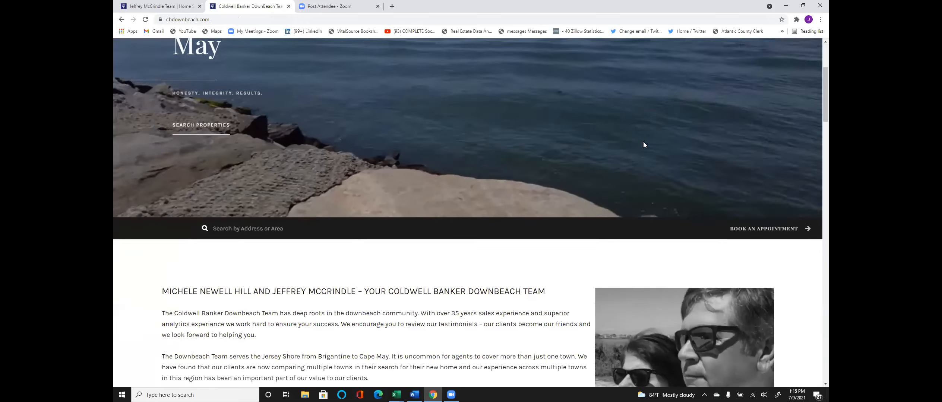
pyautogui.scroll(-3)
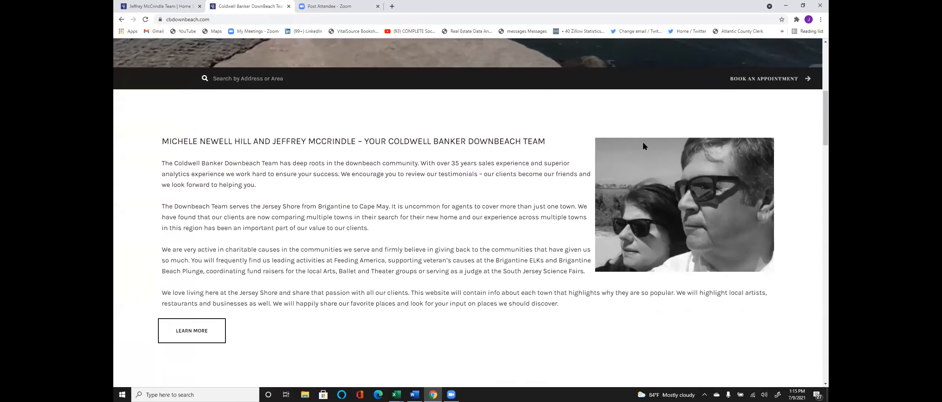
pyautogui.scroll(-3)
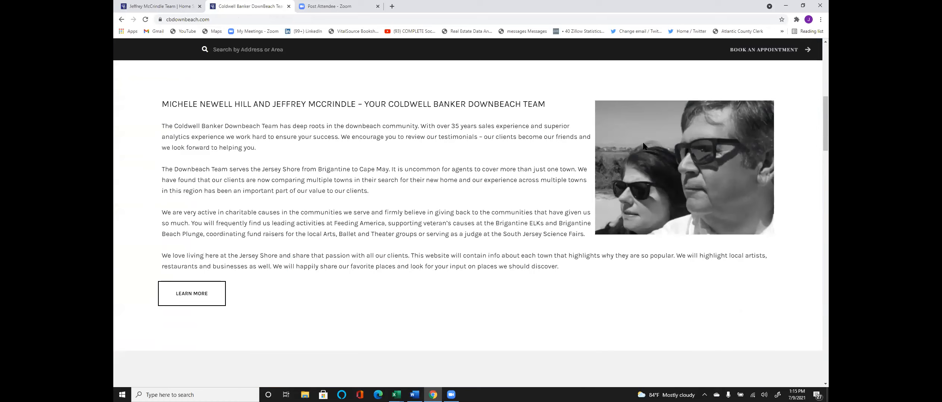